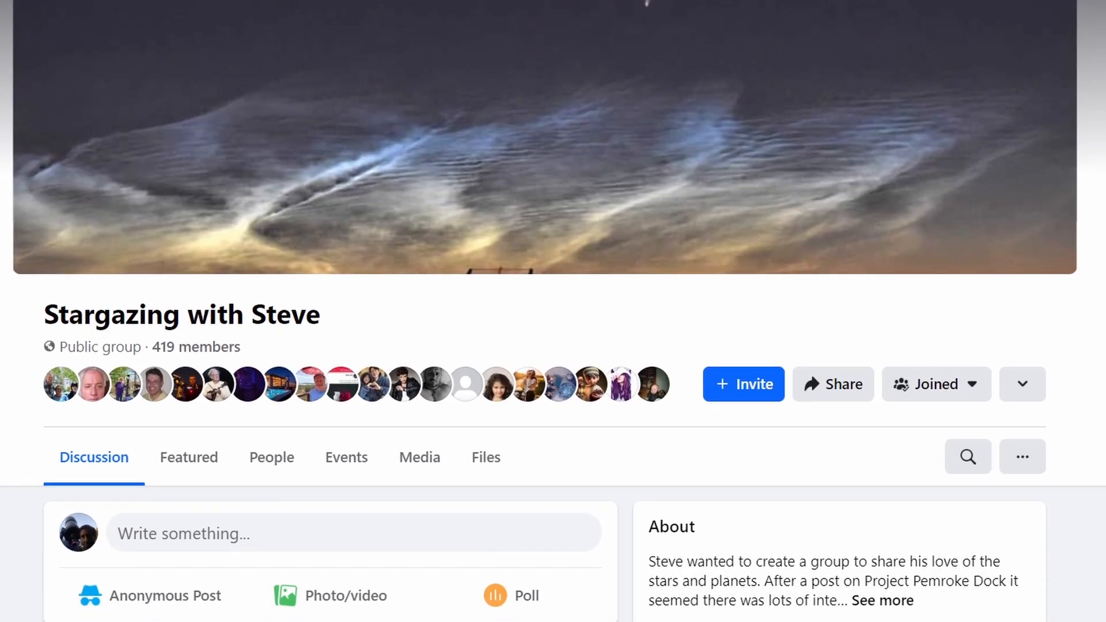
scroll("down", 3)
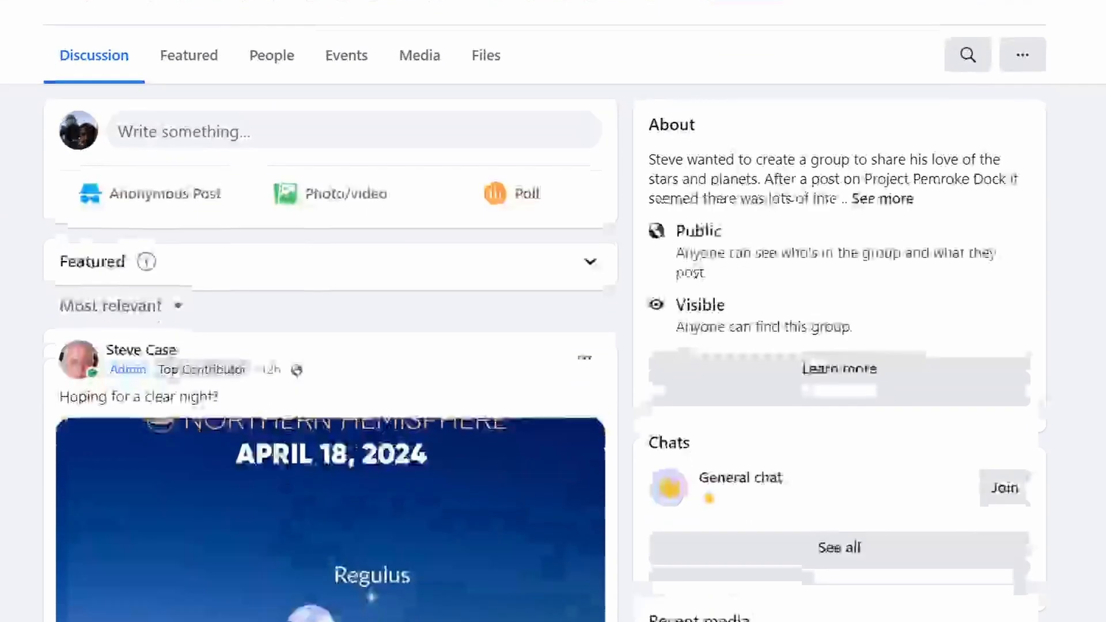
scroll("down", 3)
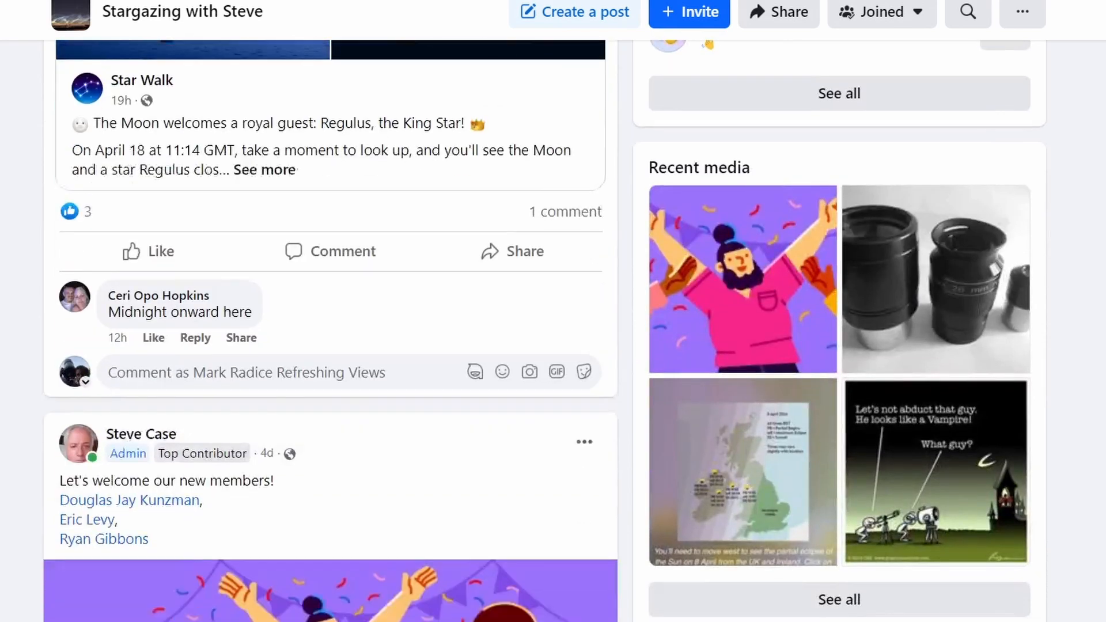
scroll("down", 3)
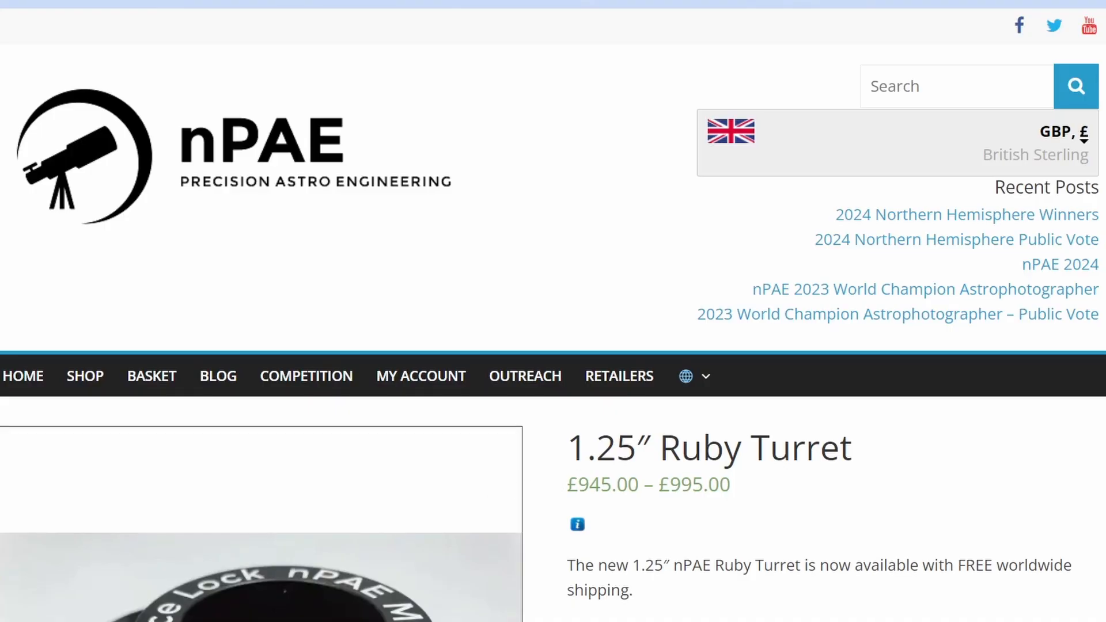
scroll("down", 3)
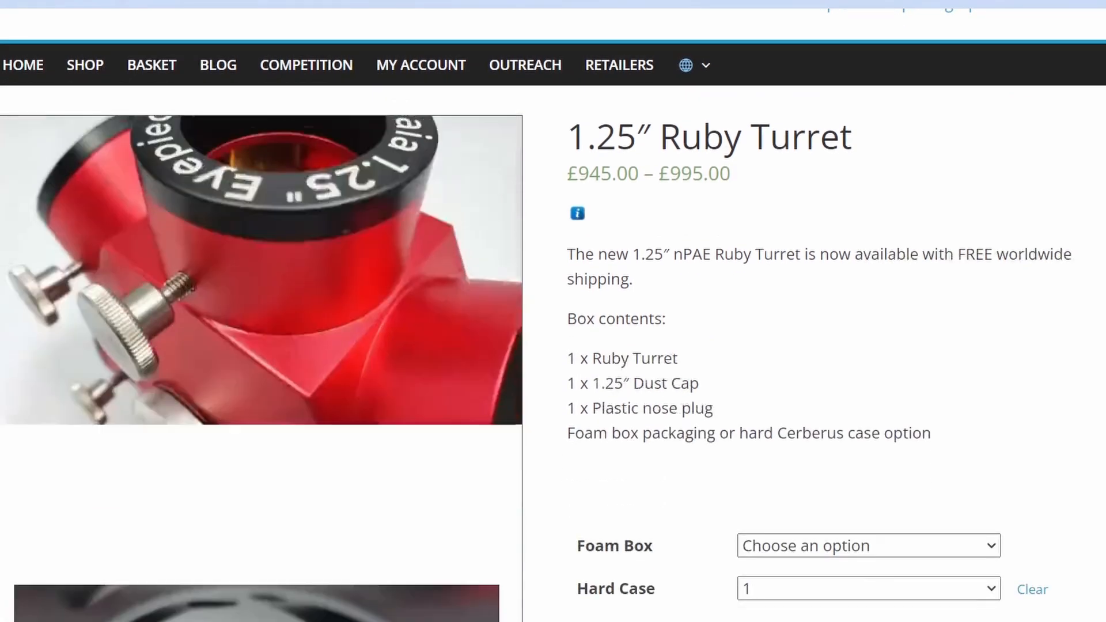
scroll("down", 3)
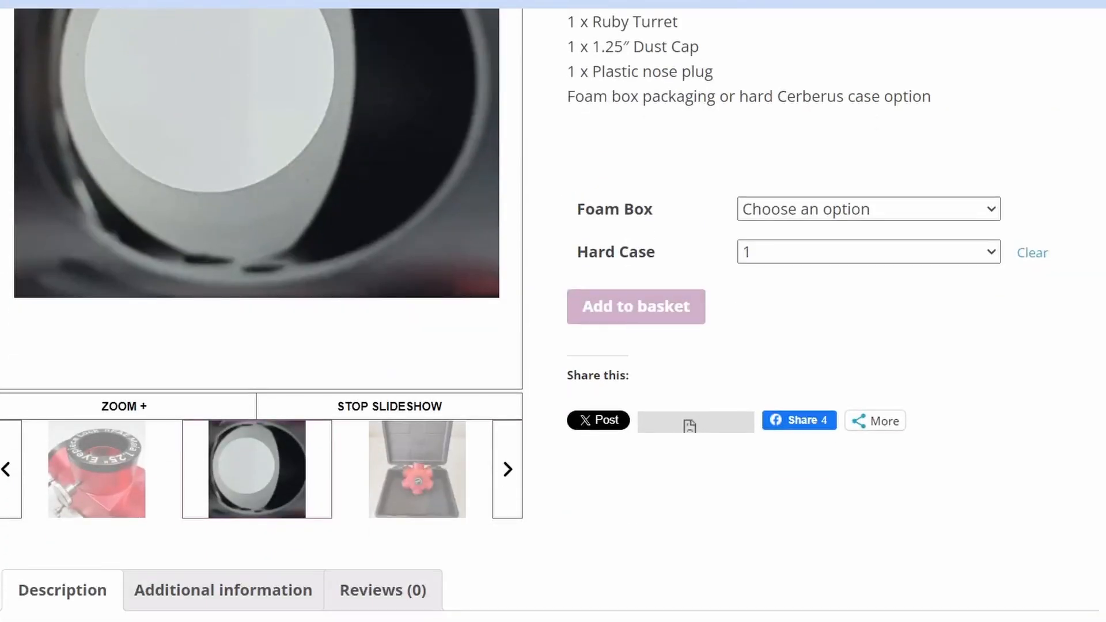
scroll("up", 3)
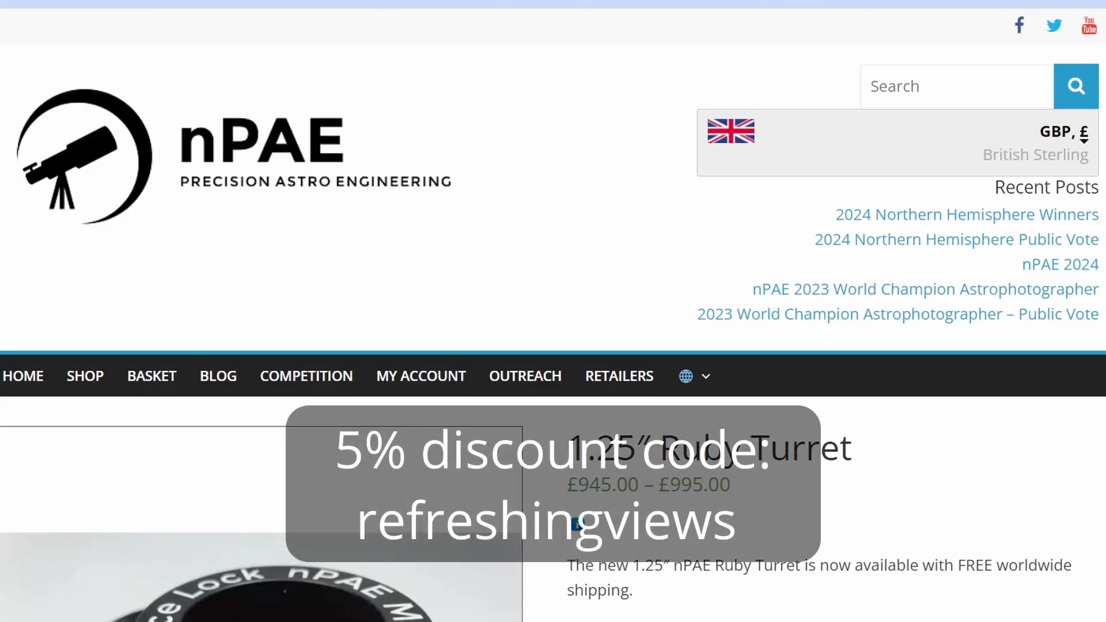
scroll("down", 3)
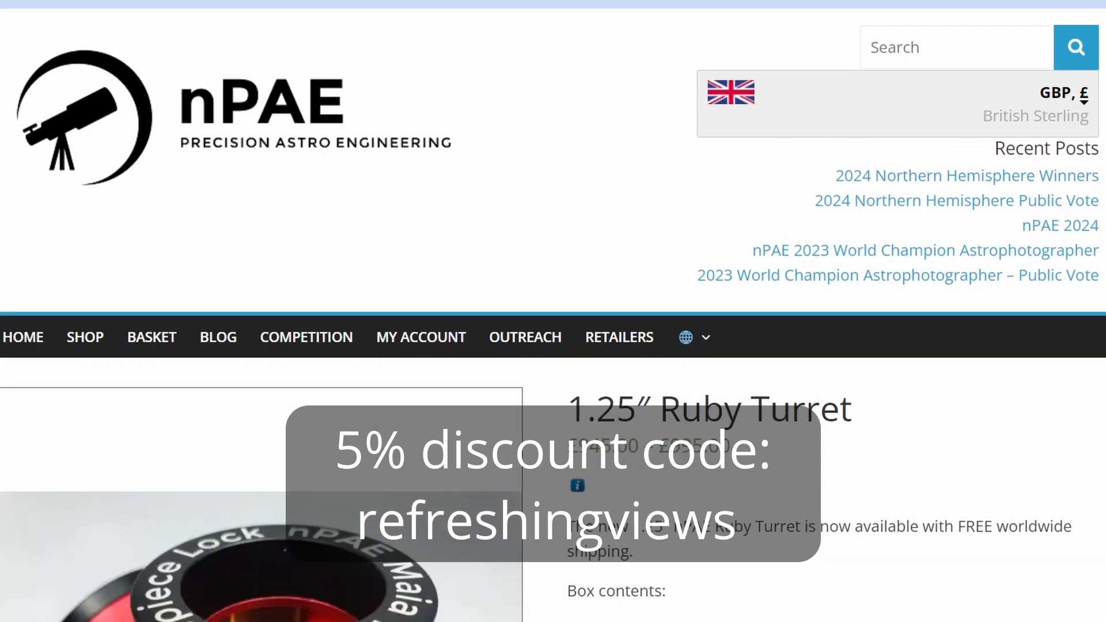
scroll("down", 3)
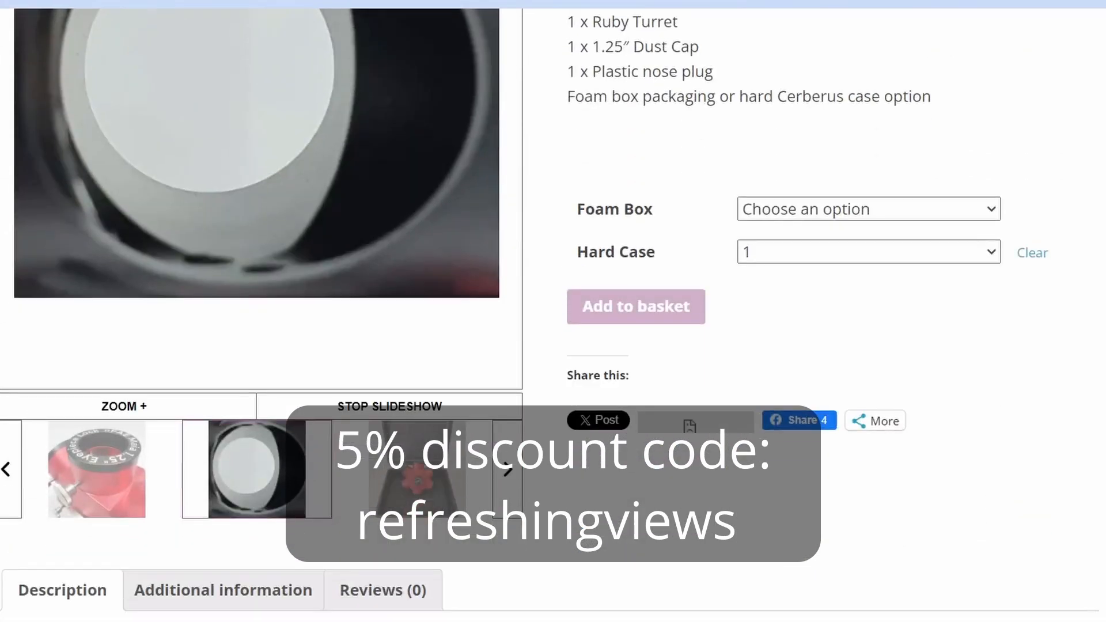